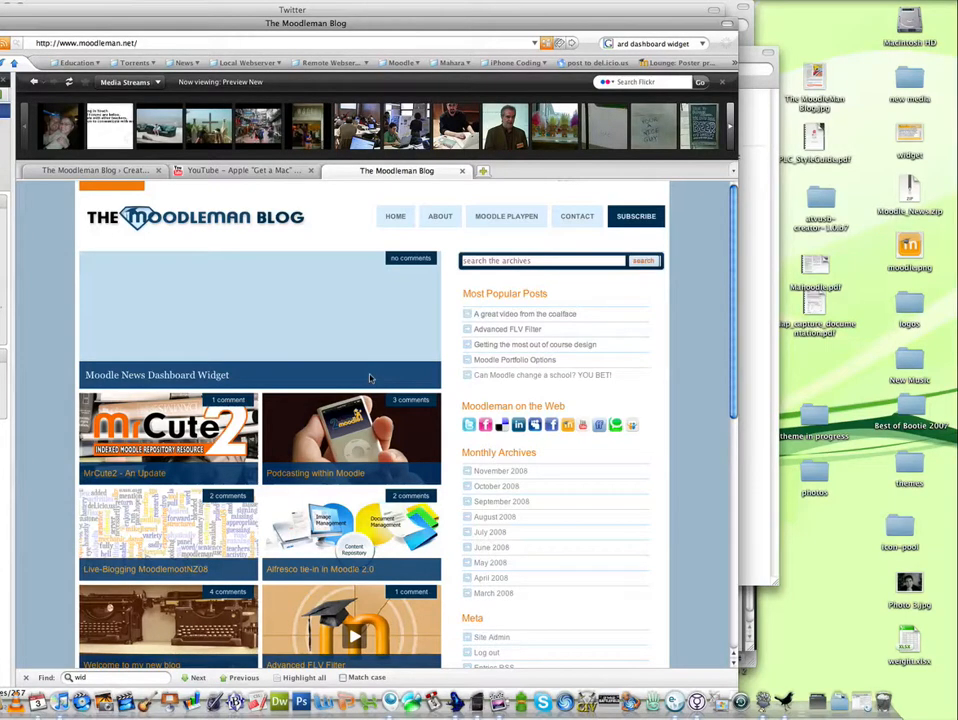
{"action": "mouse_move", "coordinate": [312, 390]}
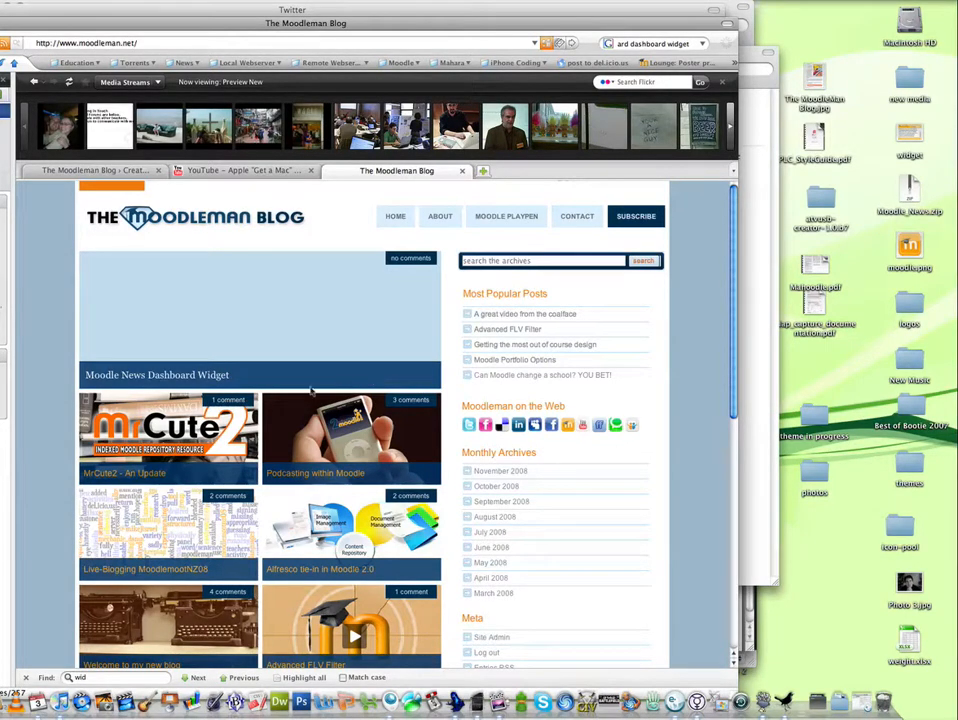
Open the 'Moodle News Dashboard Widget' featured post on the Moodleman Blog
{"action": "left_click", "coordinate": [157, 375]}
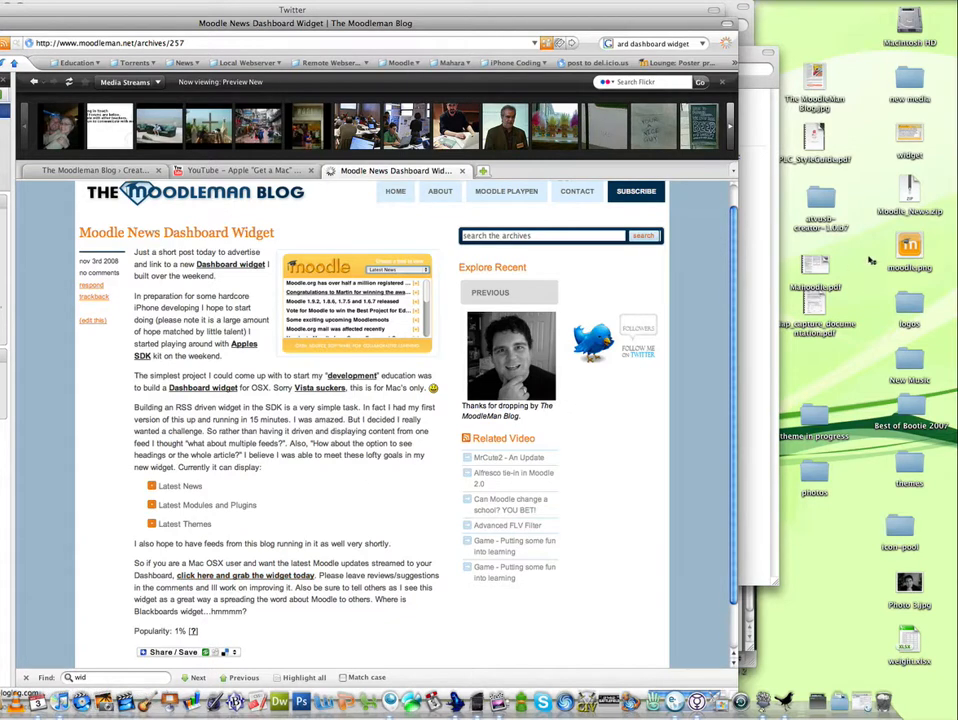
Launch the Dashboard installer for Moodle_News.zip from the desktop
{"action": "left_click", "coordinate": [909, 190]}
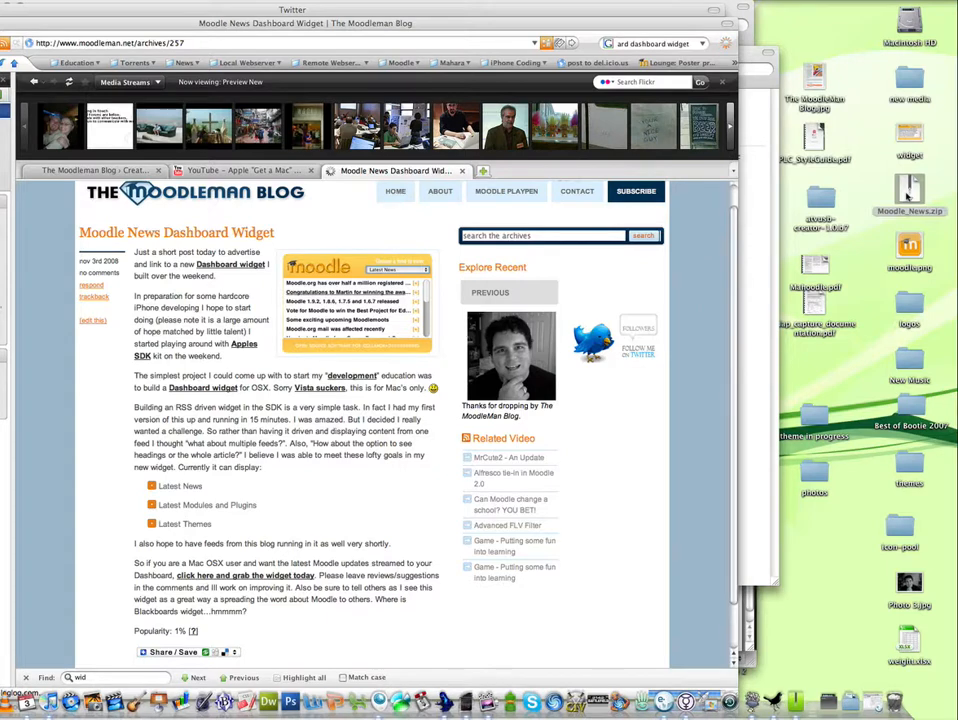
{"action": "double_click", "coordinate": [908, 191]}
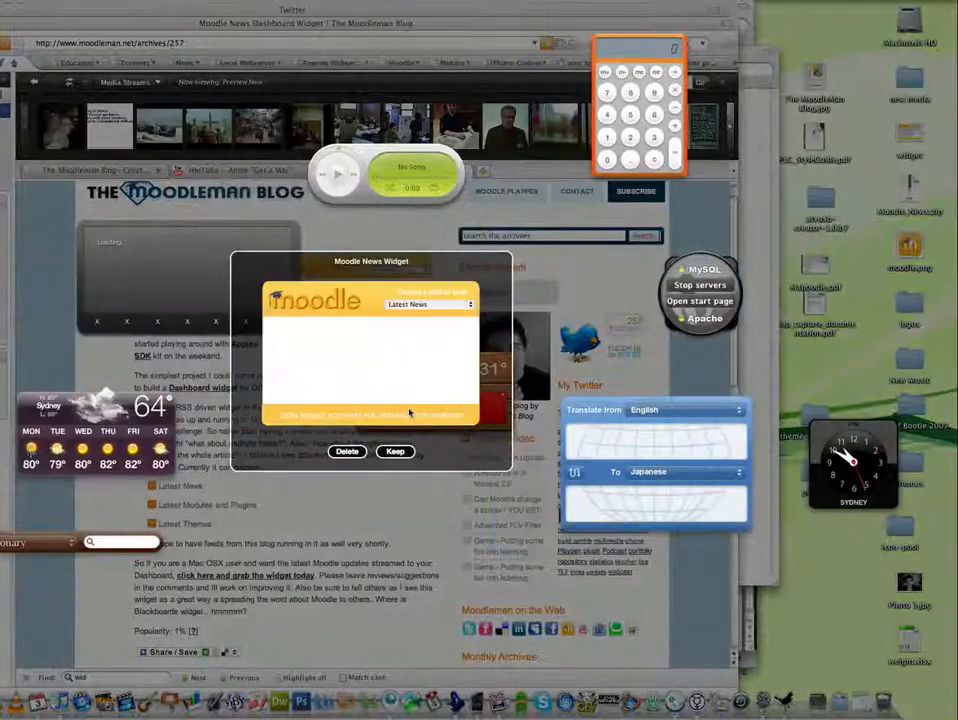
Keep the Moodle News widget and switch its feed dropdown to Modules and Plugins
{"action": "left_click", "coordinate": [394, 451]}
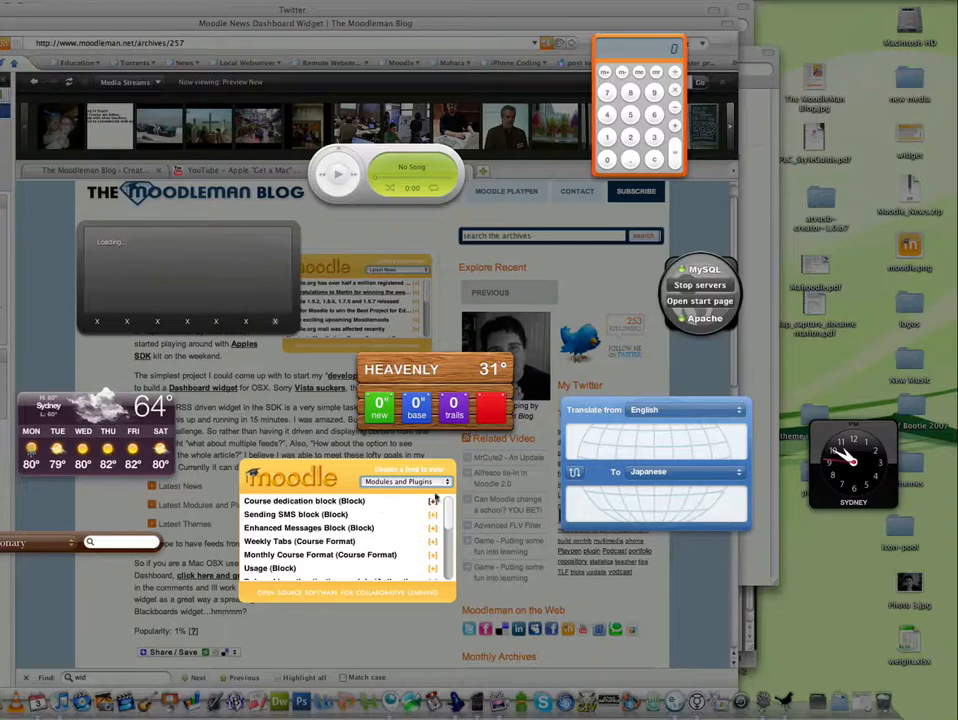
{"action": "left_click", "coordinate": [405, 481]}
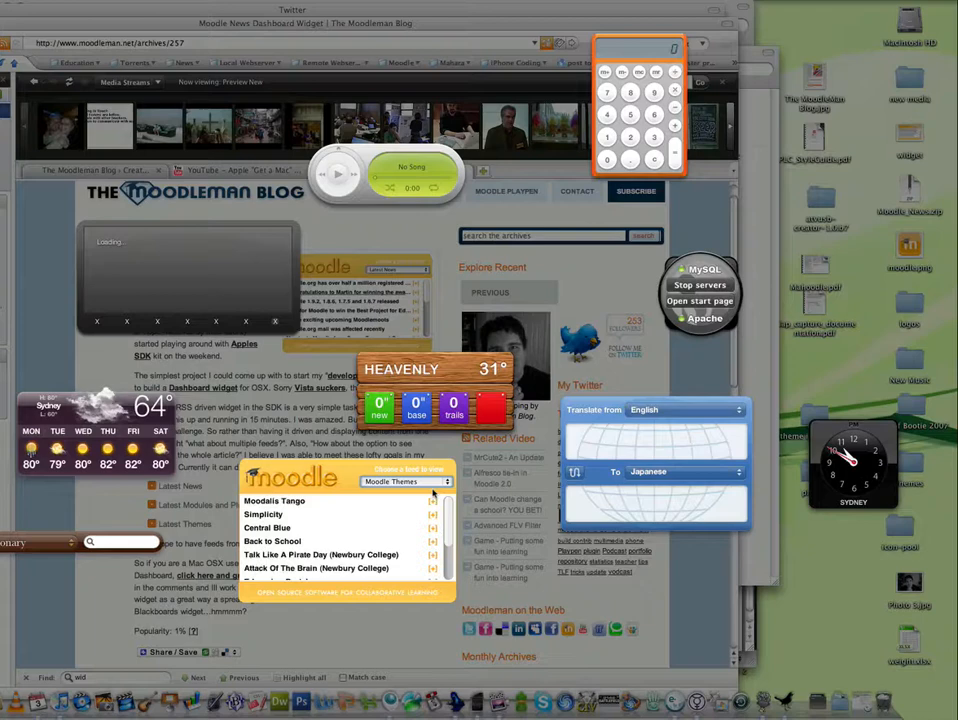
Choose the Moodle Themes feed and expand the Moodalis Tango entry
{"action": "left_click", "coordinate": [405, 481]}
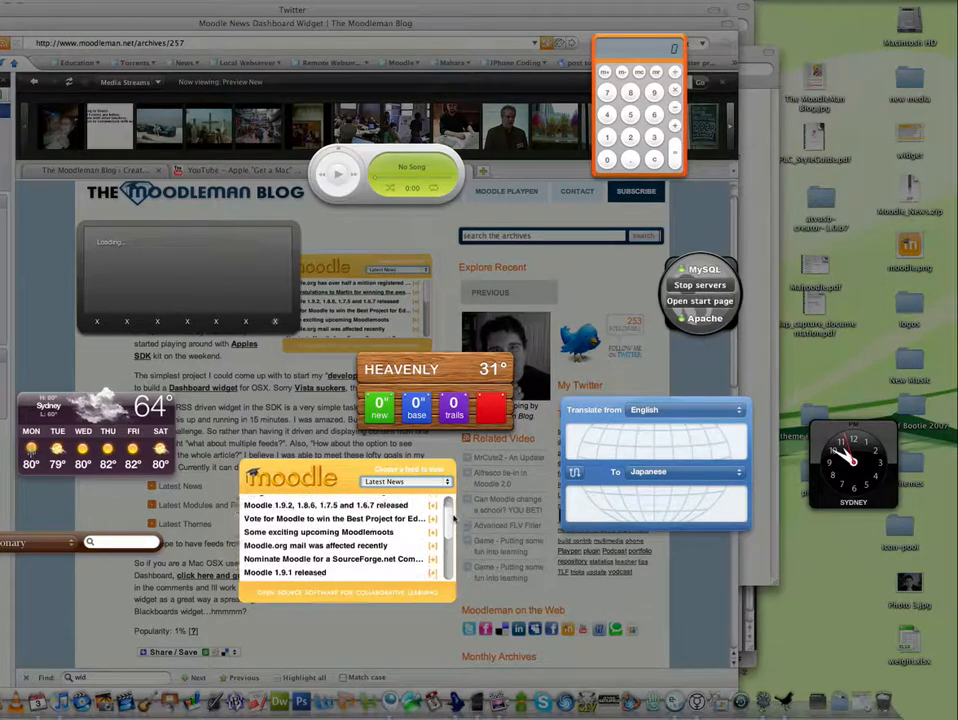
{"action": "scroll", "scroll_direction": "up", "scroll_amount": 3}
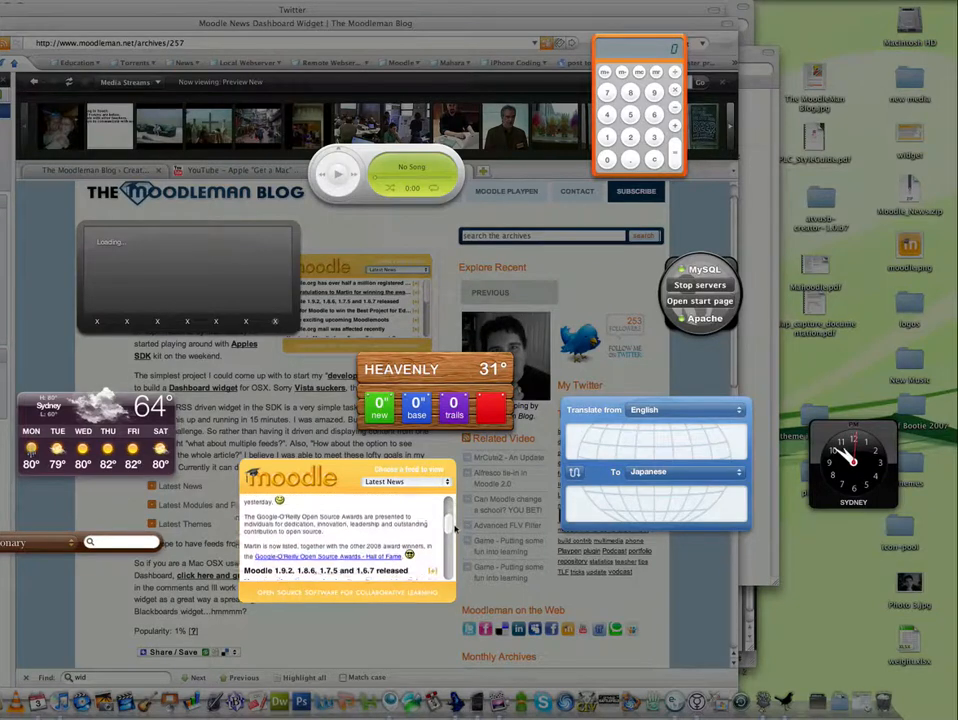
{"action": "scroll", "scroll_direction": "down", "scroll_amount": 3}
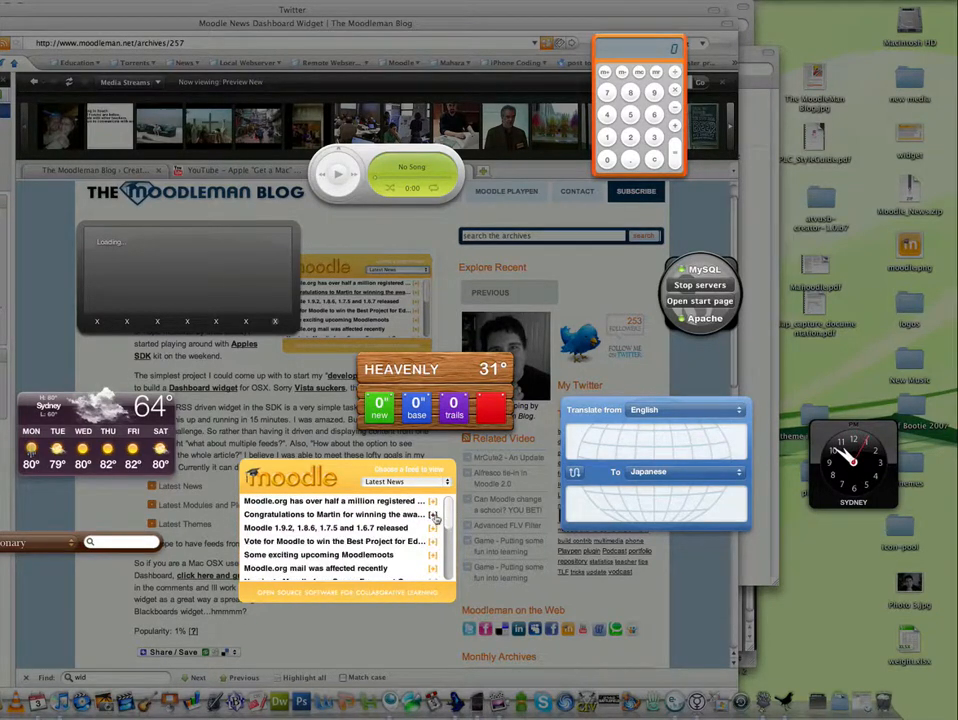
{"action": "mouse_move", "coordinate": [456, 518]}
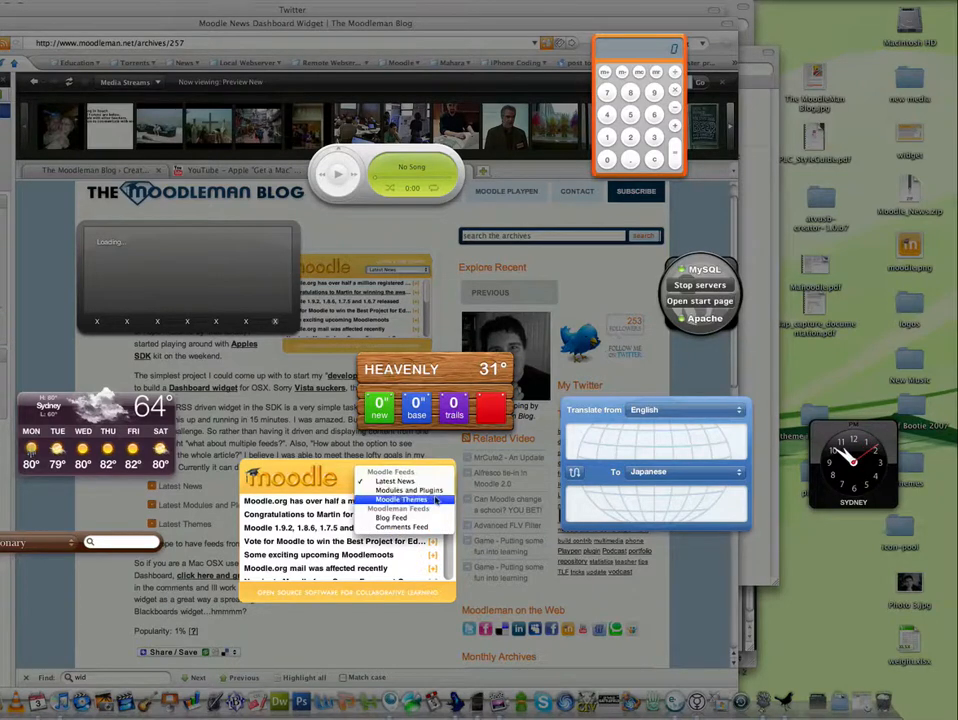
{"action": "left_click", "coordinate": [401, 499]}
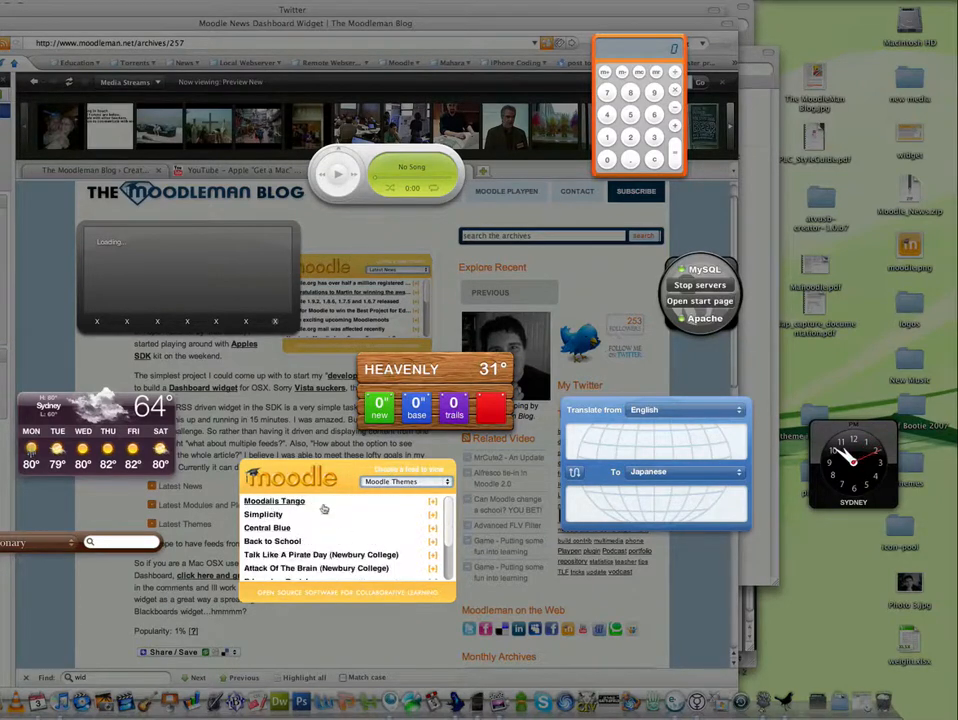
{"action": "left_click", "coordinate": [274, 500]}
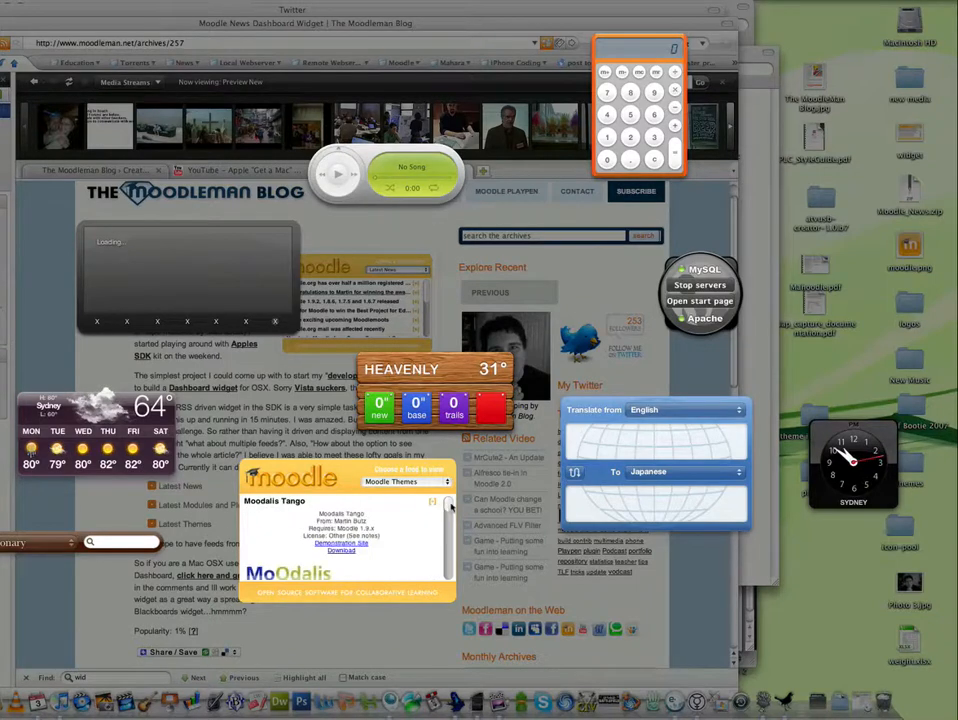